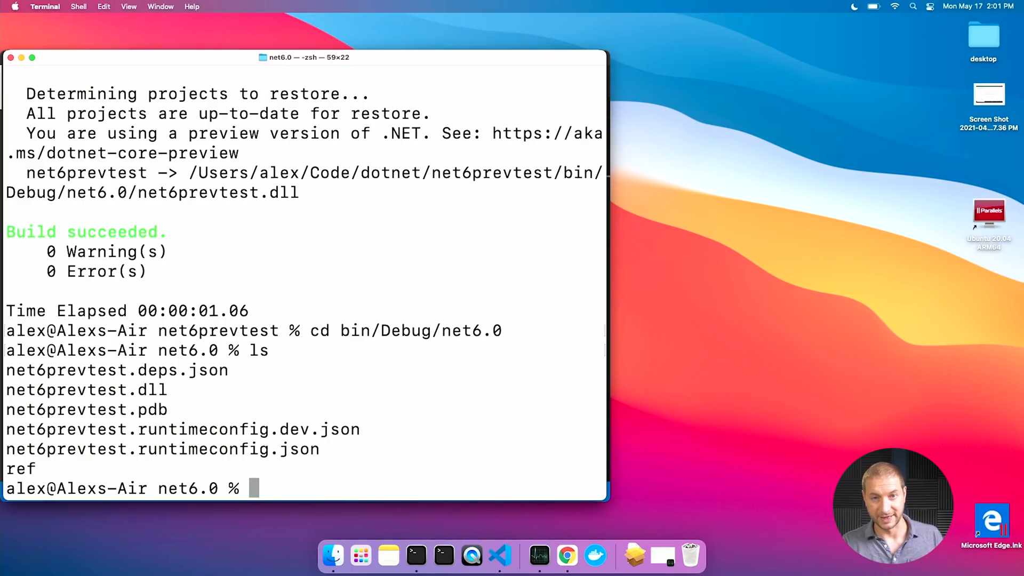
Launch 'time dotnet run ./net6prevtest.dll' from the net6.0 build output folder
type("time")
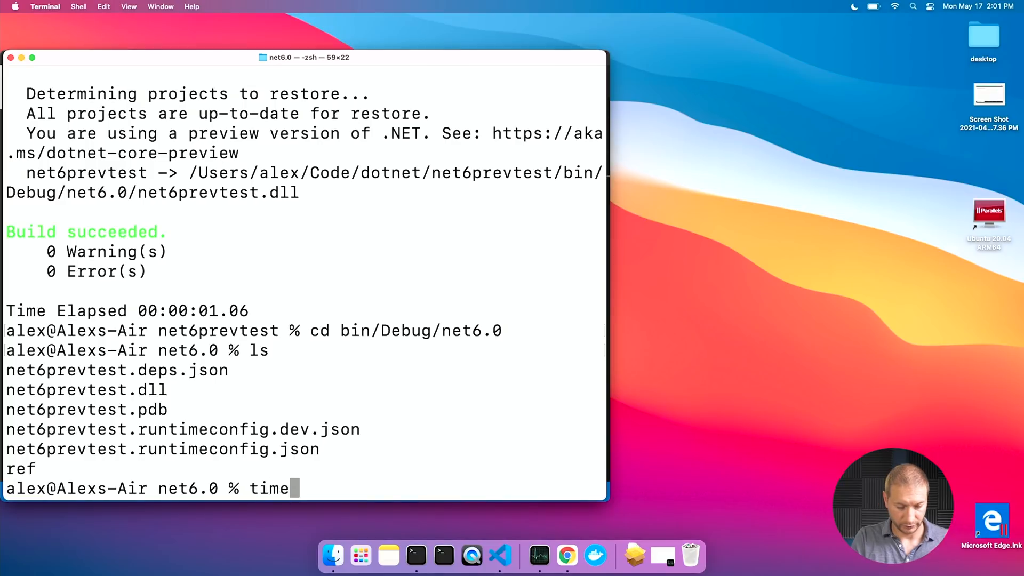
type("dotnet")
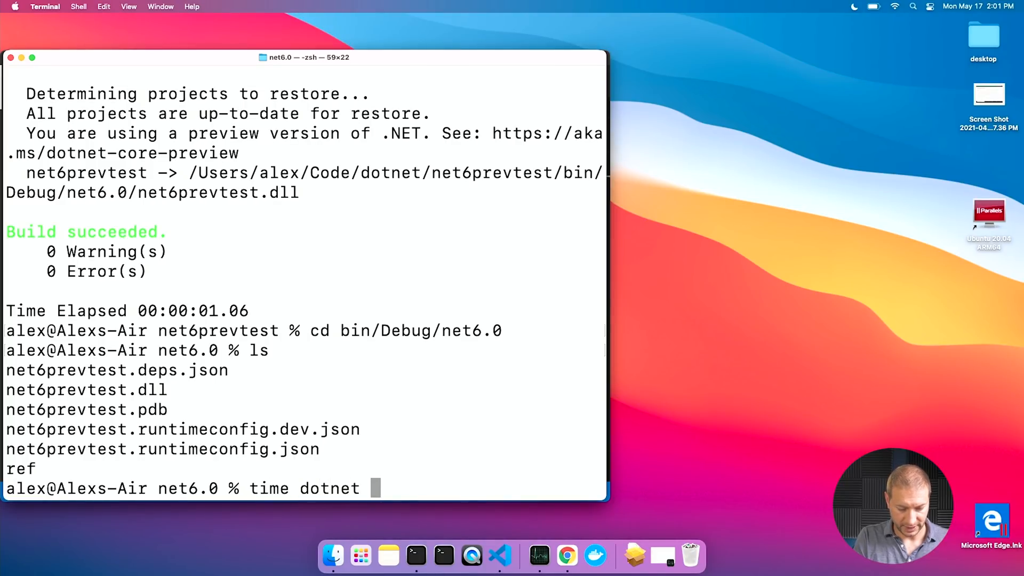
type("run ./net6prevtest.")
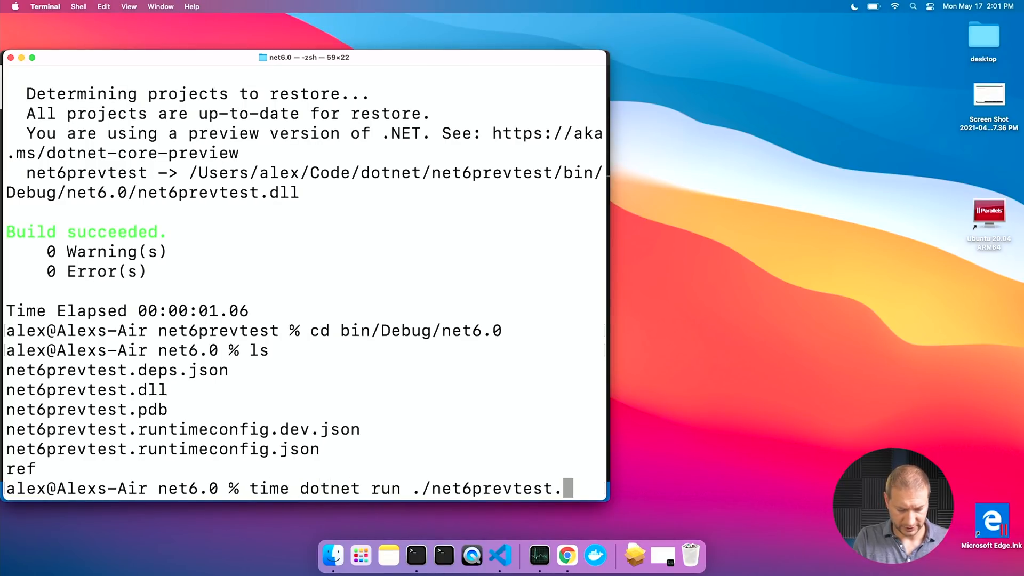
key("Return")
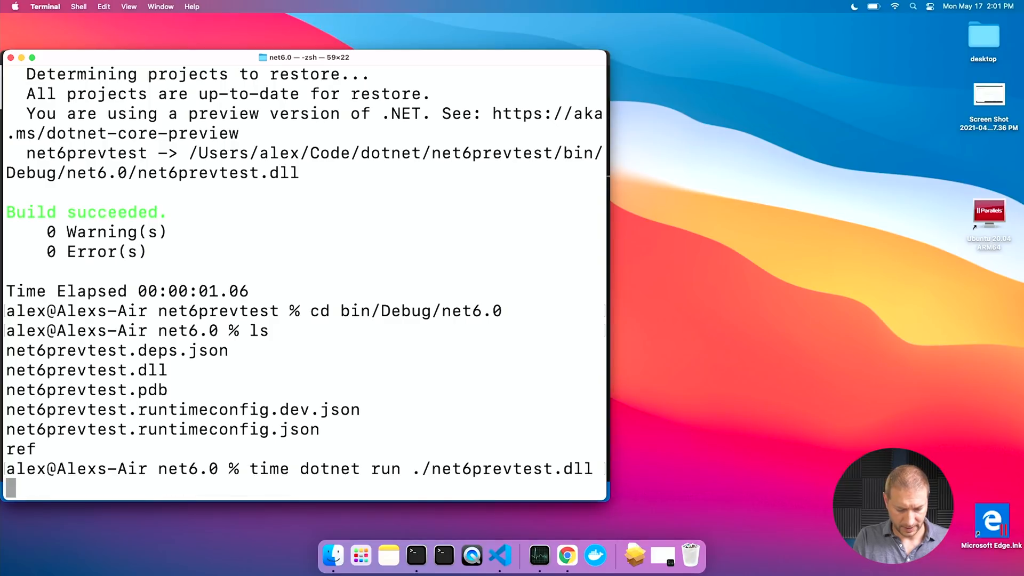